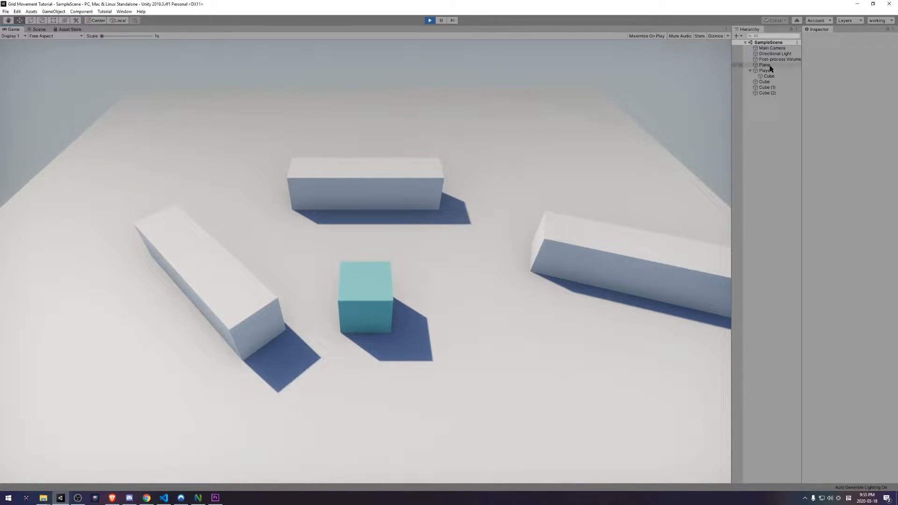
# - Stop Play mode and open a new SampleScene with only camera, light and post-process volume
pyautogui.click(765, 70)
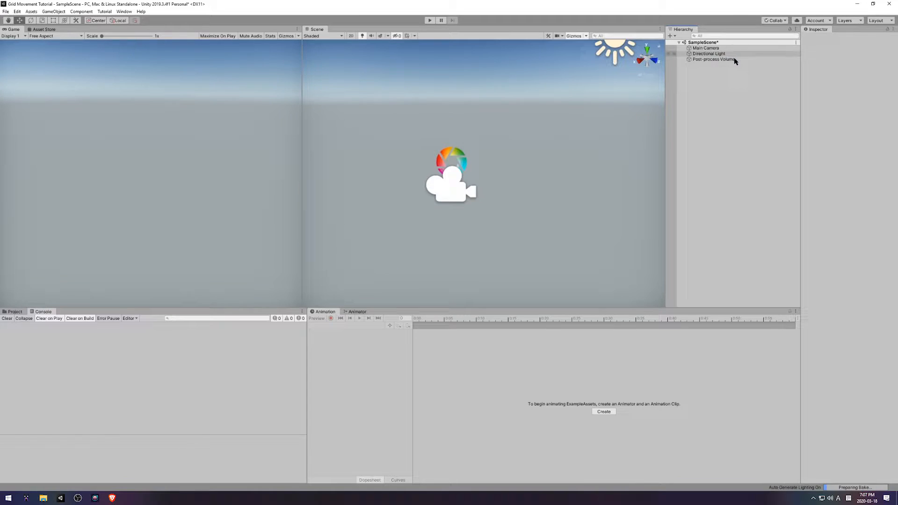
# - Add a 3D Plane as the ground object from the Hierarchy context menu
pyautogui.rightClick(739, 74)
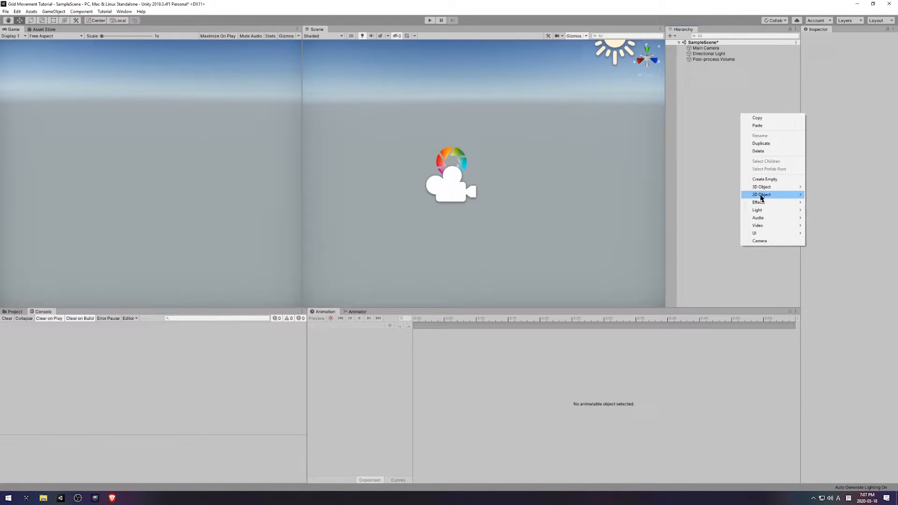
pyautogui.moveTo(762, 187)
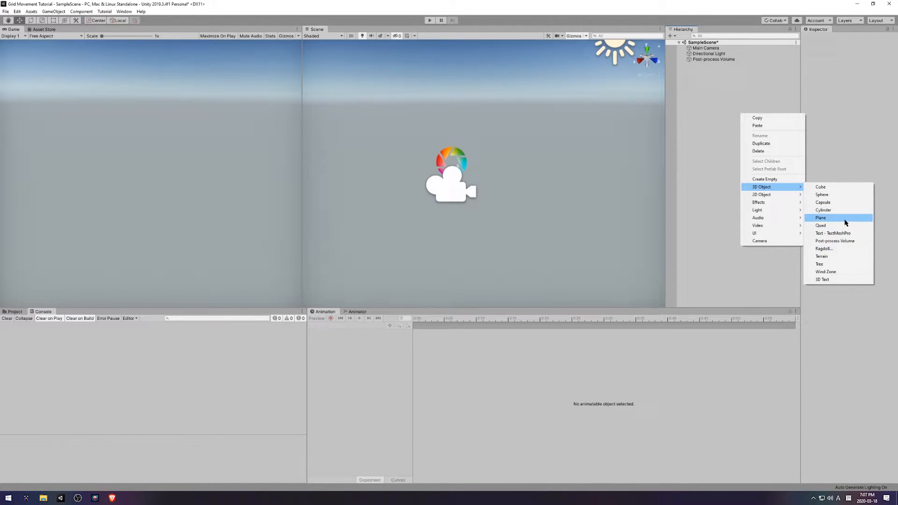
pyautogui.click(820, 218)
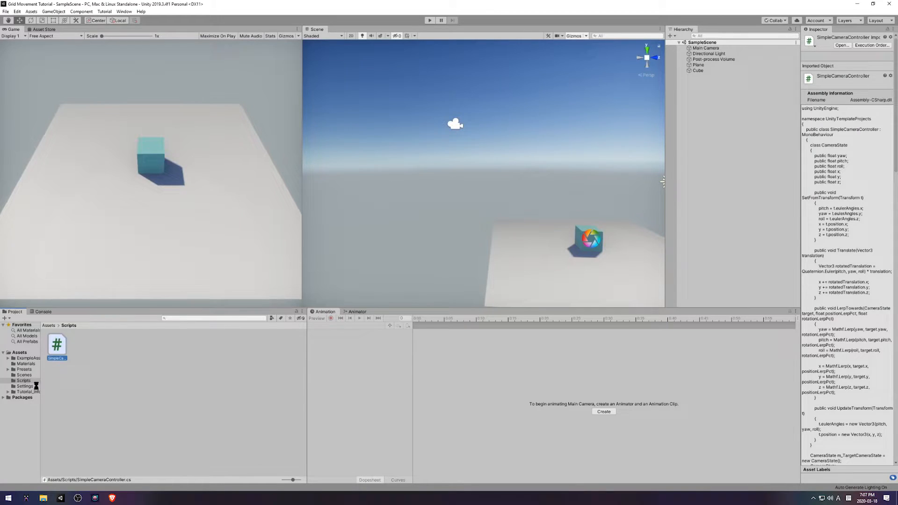
# - Delete SimpleCameraController and create a PlayerMovement C# script in Assets/Scripts
pyautogui.click(57, 344)
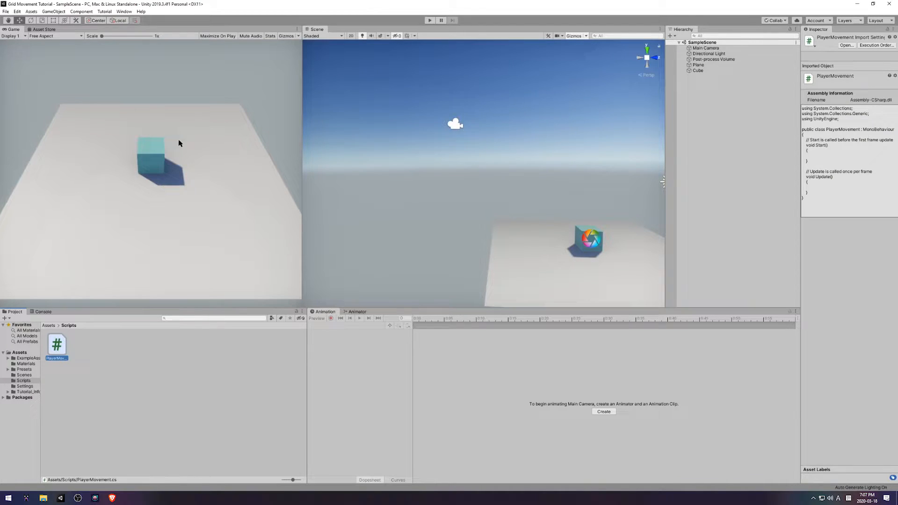
pyautogui.click(705, 49)
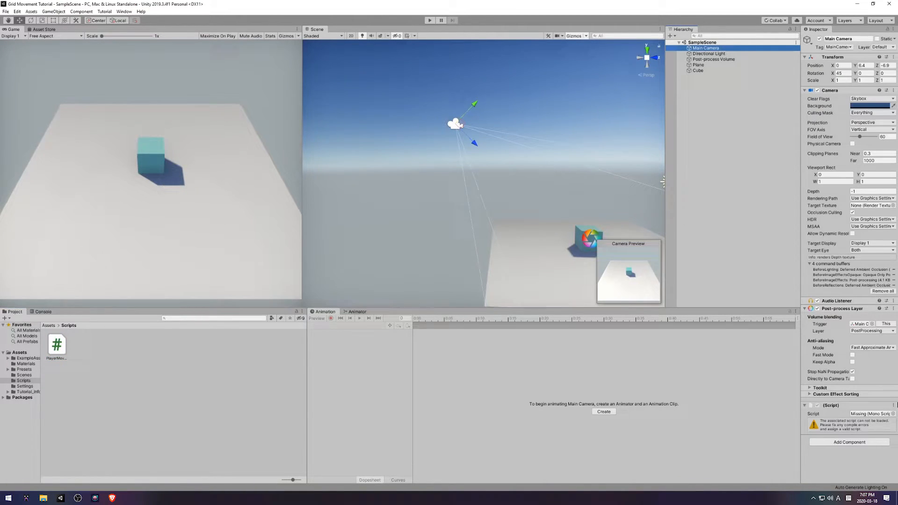
pyautogui.click(24, 369)
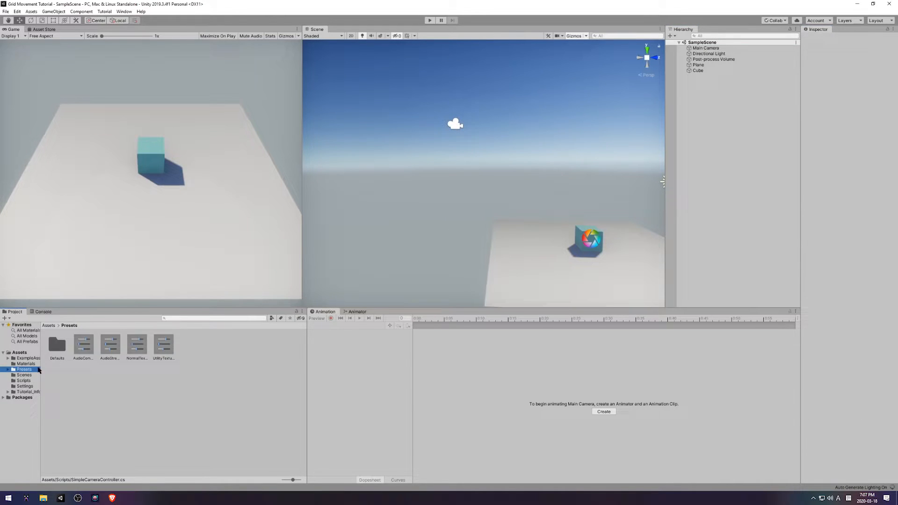
pyautogui.click(28, 358)
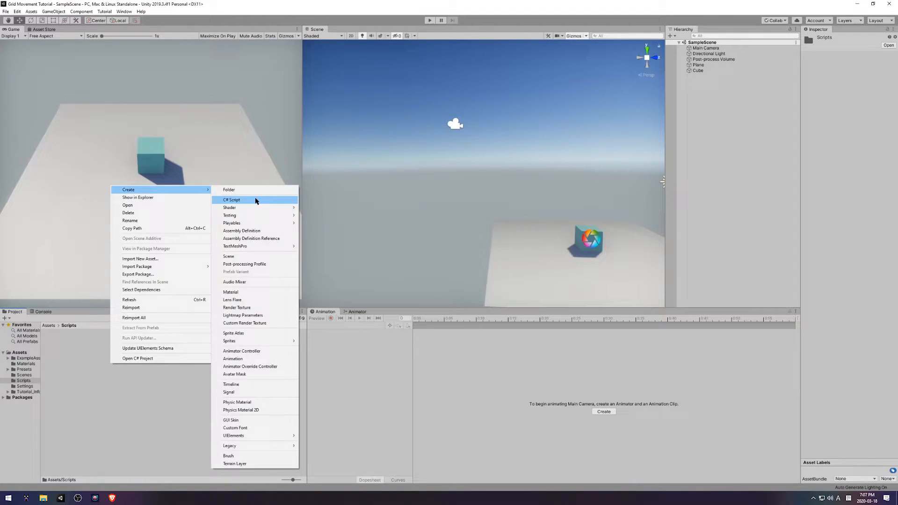
pyautogui.click(232, 200)
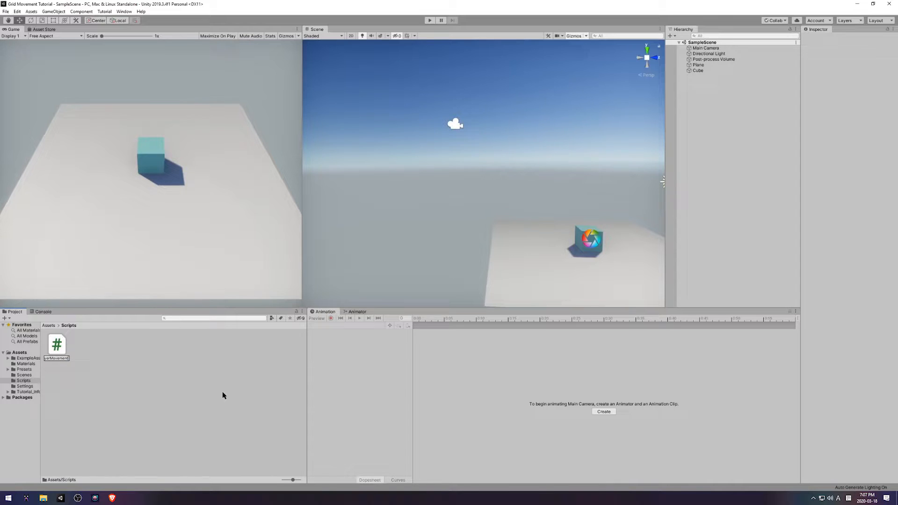
pyautogui.click(706, 48)
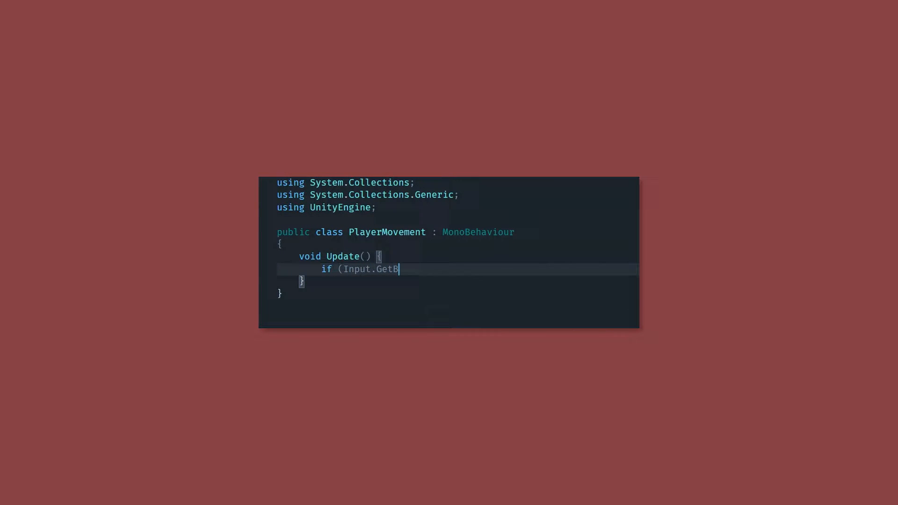
# - In Update, add Vector3.forward to the position when Fire1 is pressed
pyautogui.write('uttonDown("Fire1")) {')
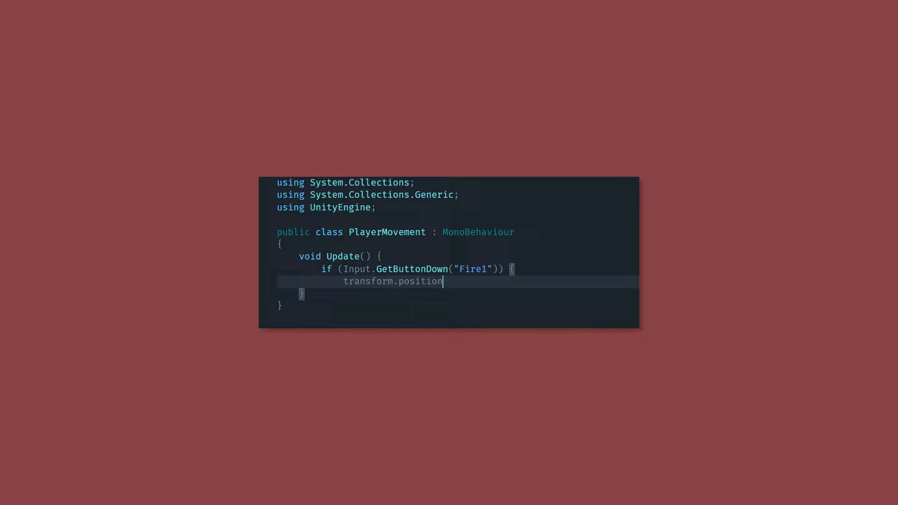
pyautogui.write('+= Vector3.forward;')
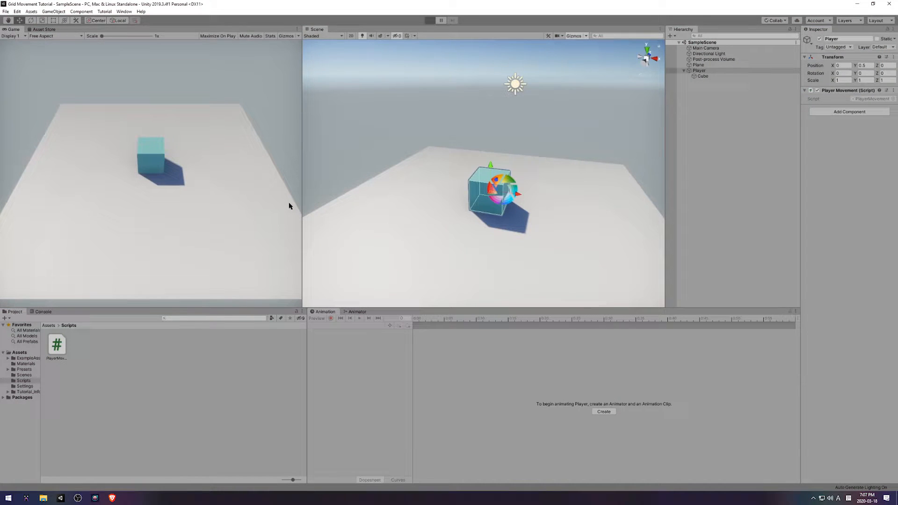
# - Create an empty Player parenting the Cube at Y 0.5, with PlayerMovement attached
pyautogui.click(429, 20)
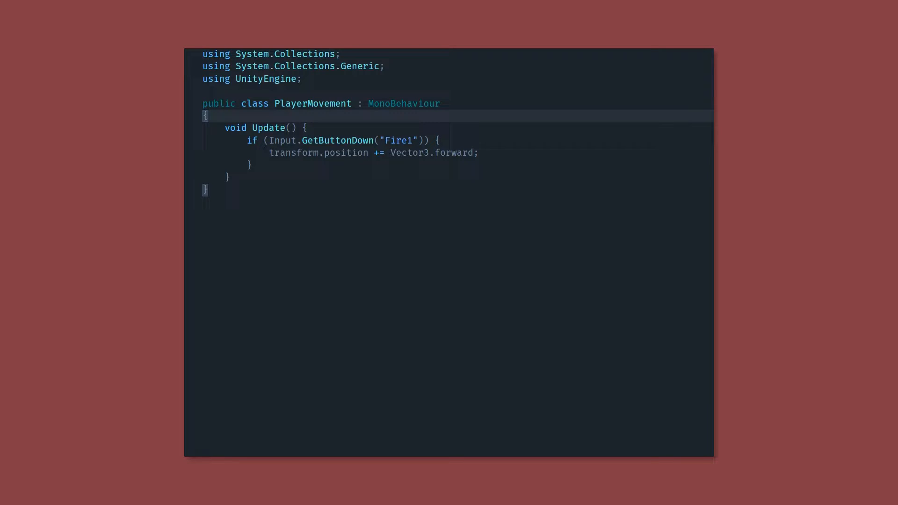
# - Declare a [SerializeField] float moveSpeed, a Vector3 targetPosition and a bool moving
pyautogui.write('[SerializeField')
pyautogui.write('Vector3')
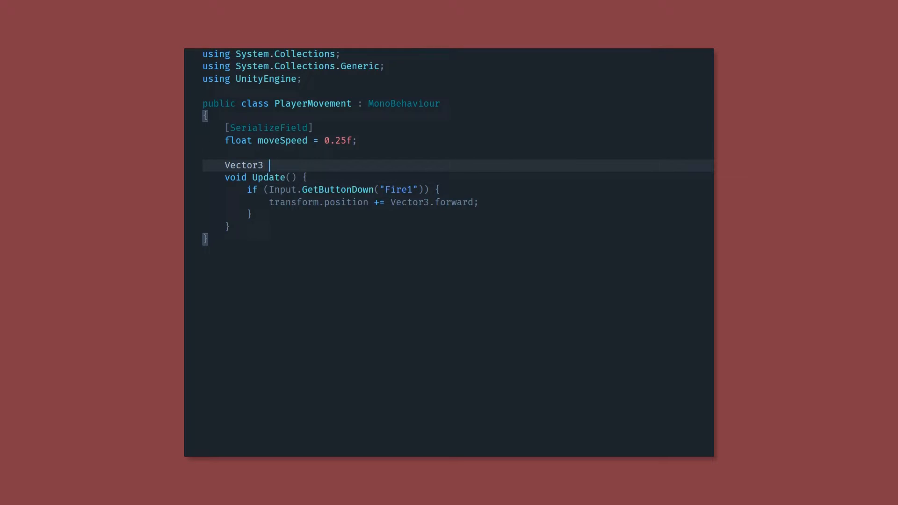
pyautogui.write('targetPosition;')
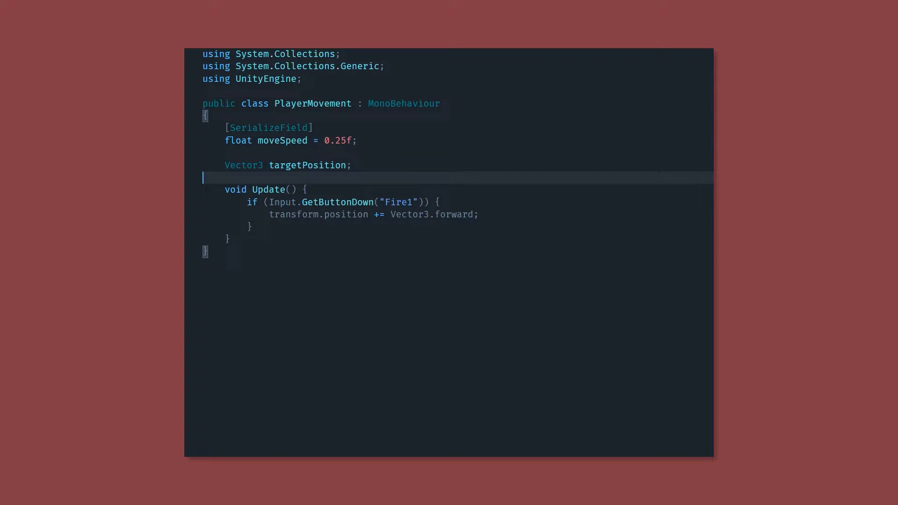
pyautogui.write('bool moving;')
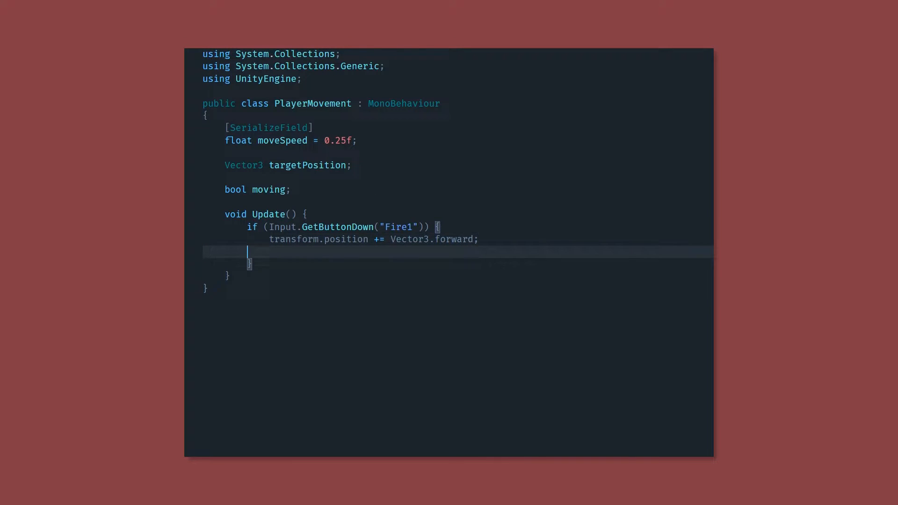
# - In Update, move toward targetPosition by moveSpeed * Time.deltaTime, snapping when close
pyautogui.write('moving = true')
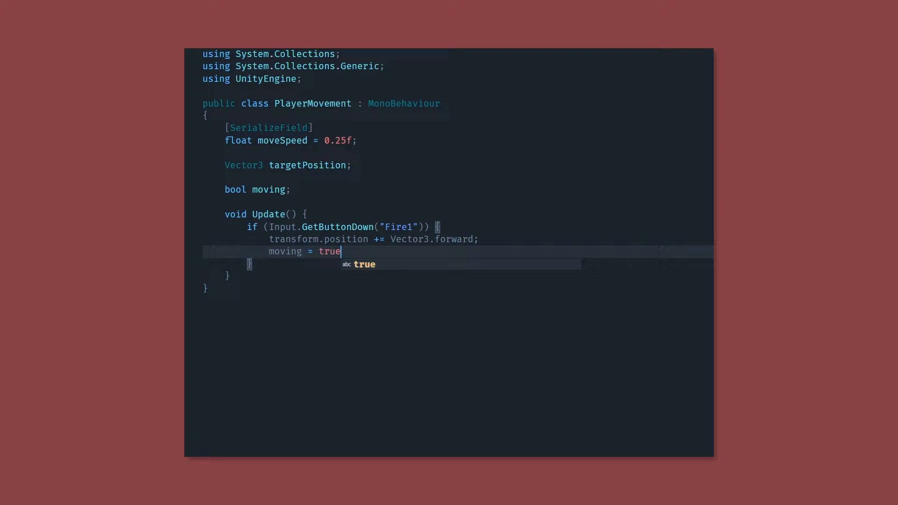
pyautogui.write('if (Vector3.Di')
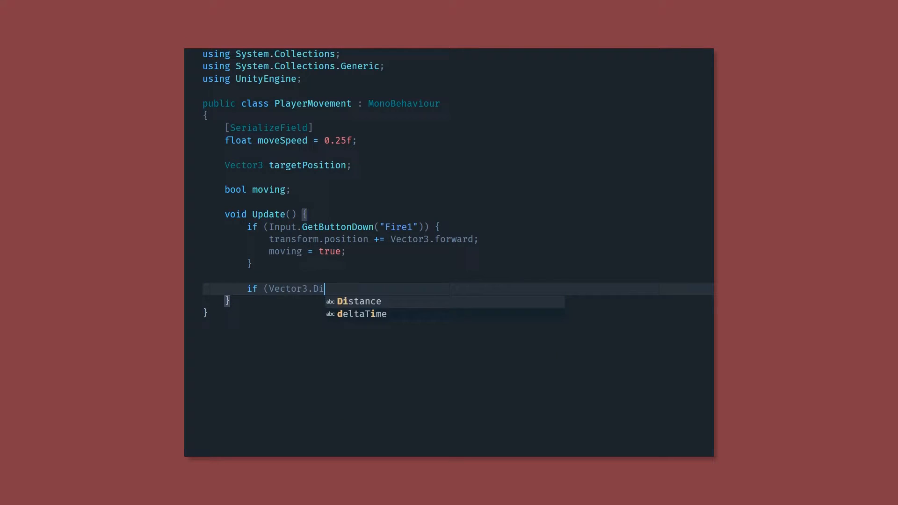
pyautogui.write('stance(transform.position, targetPosition) > 0.05f && moving) {')
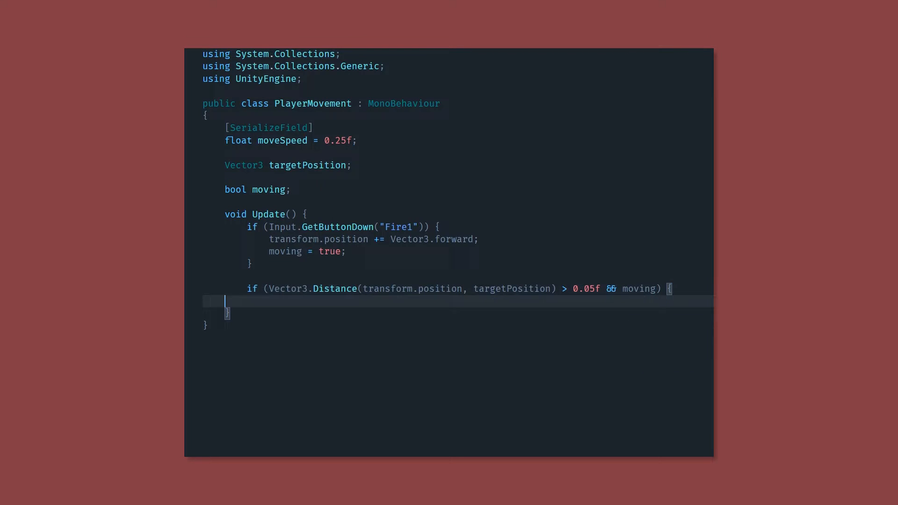
pyautogui.write('transform.position += Vector3.forward * moveSpeed * Time.deltaTime;')
pyautogui.write('transform.position = targ')
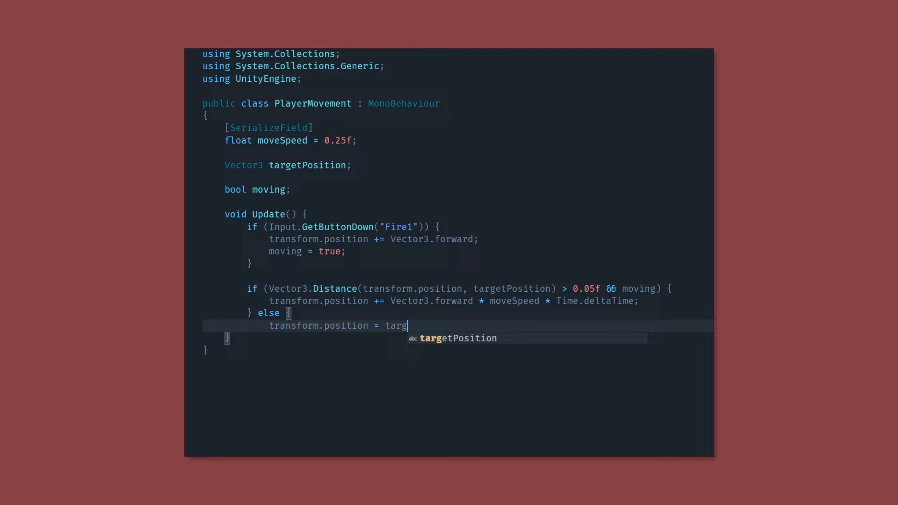
pyautogui.write('etPosition;')
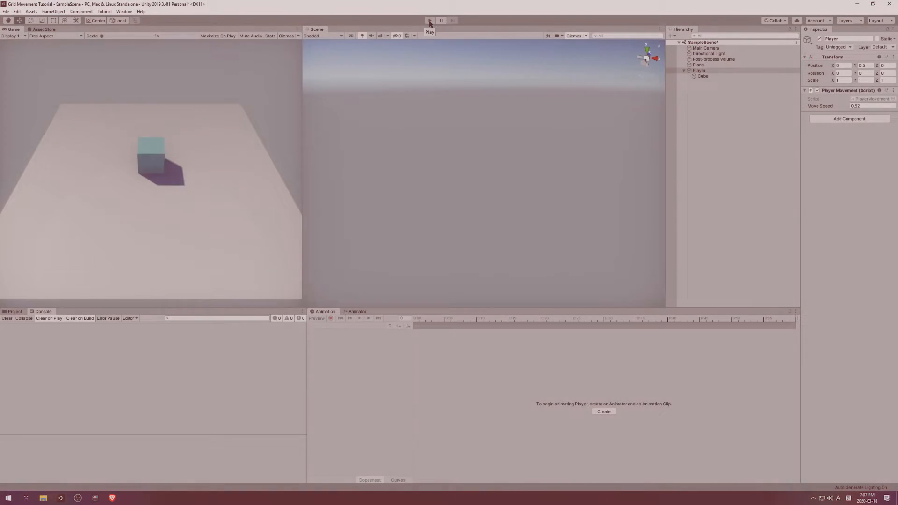
# - Test movement in Play mode, then select the Player and its cube
pyautogui.click(429, 20)
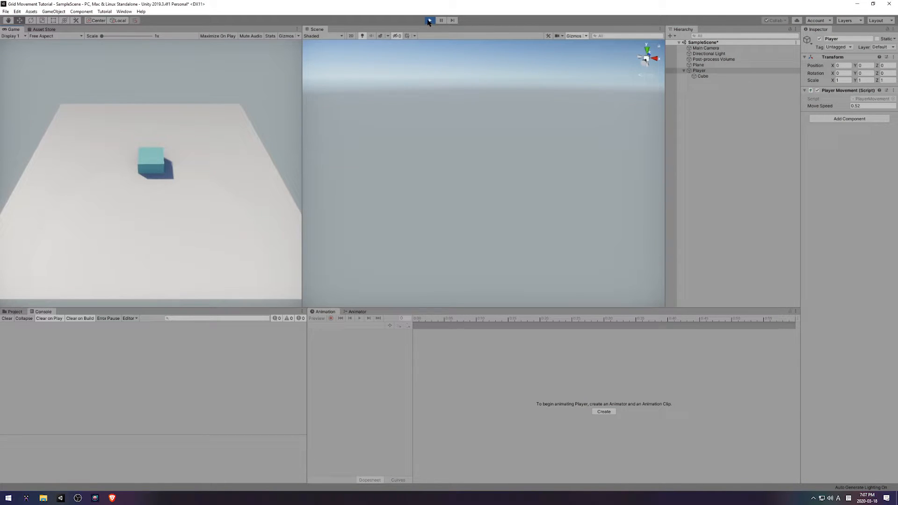
pyautogui.click(702, 75)
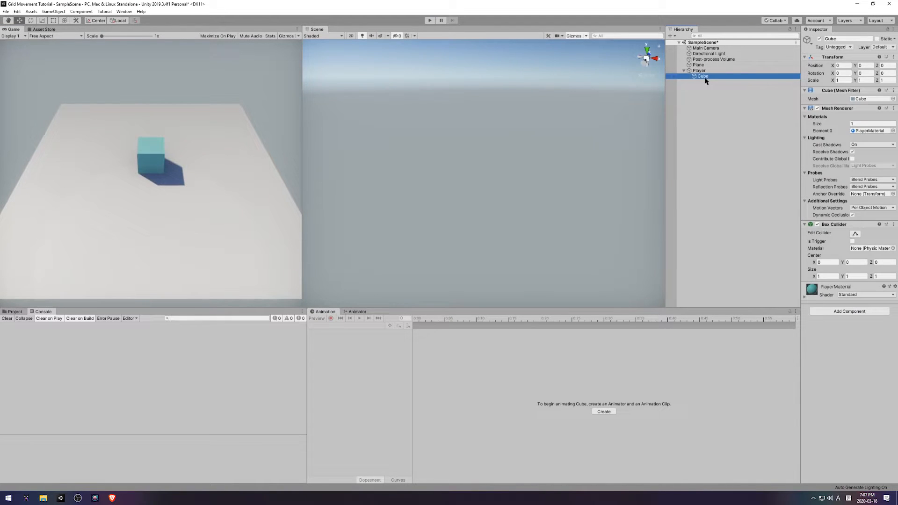
pyautogui.click(698, 69)
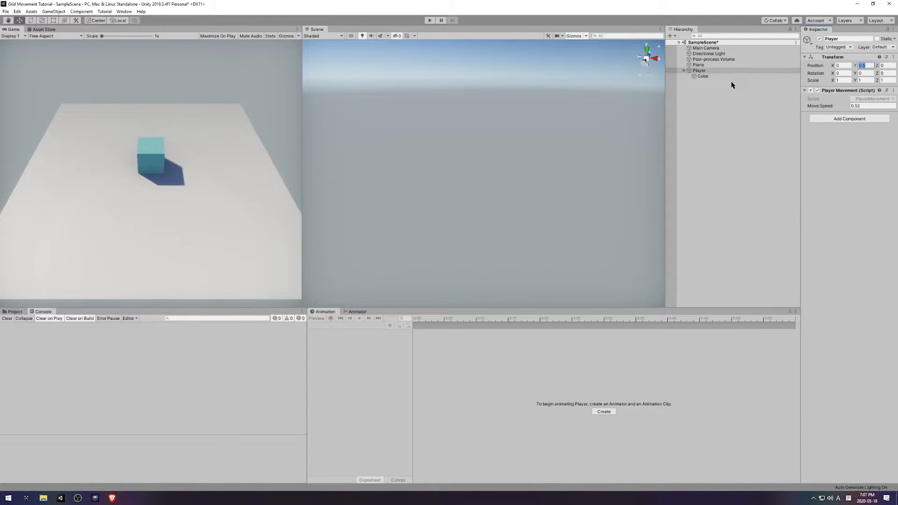
pyautogui.click(702, 76)
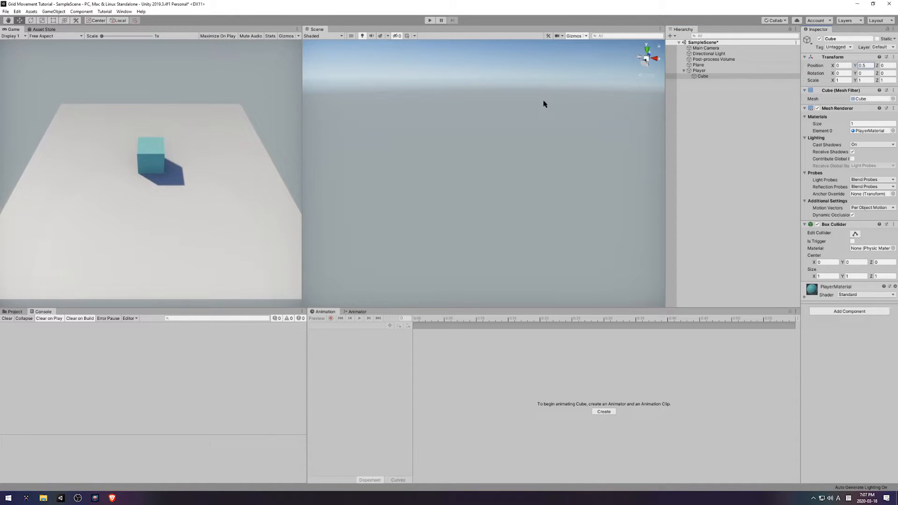
# - Play again and drag Player Movement's Move Speed to 3.44
pyautogui.click(430, 20)
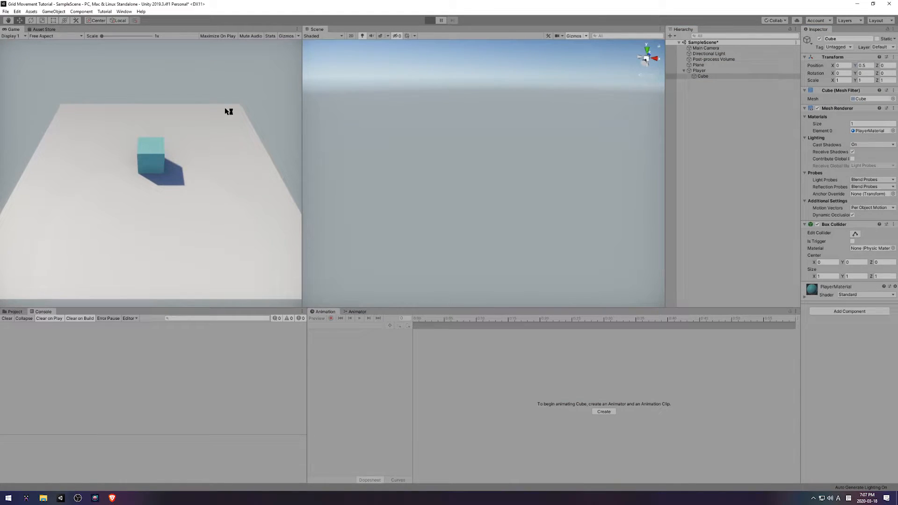
pyautogui.click(429, 20)
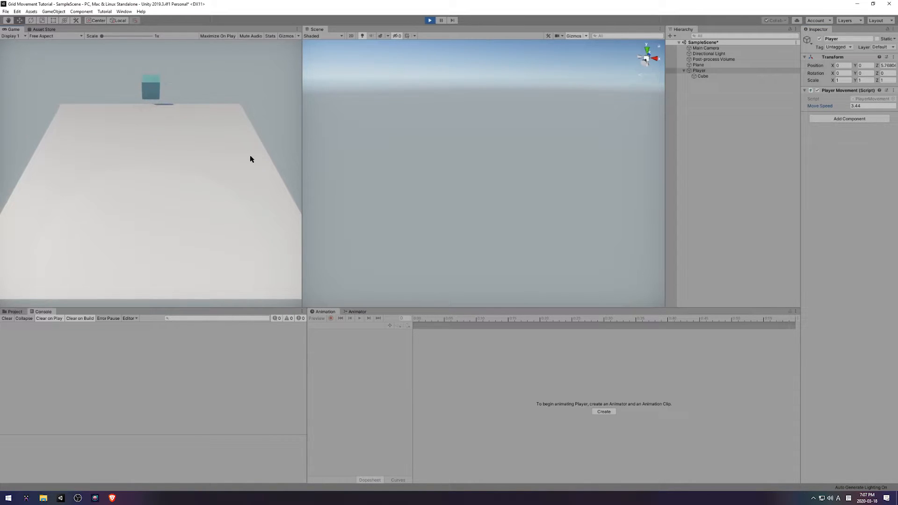
pyautogui.click(870, 106)
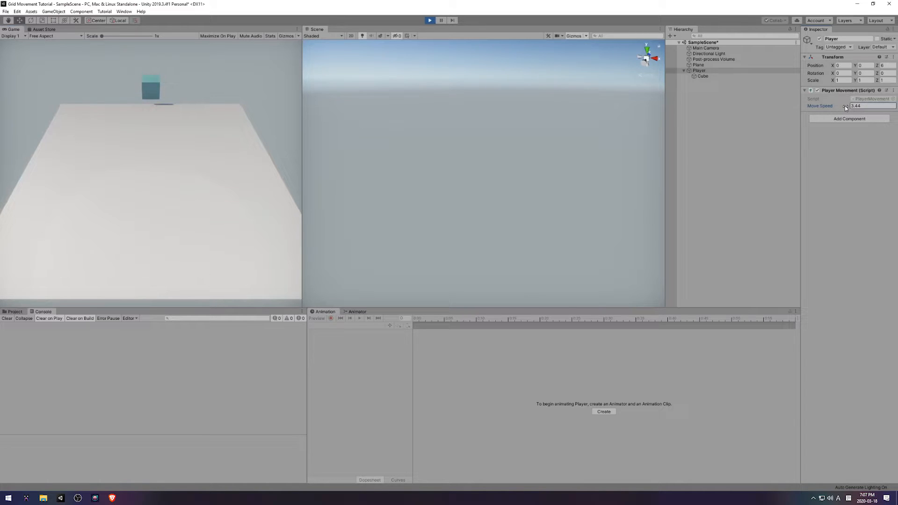
pyautogui.moveTo(844, 106); pyautogui.dragTo(864, 106)
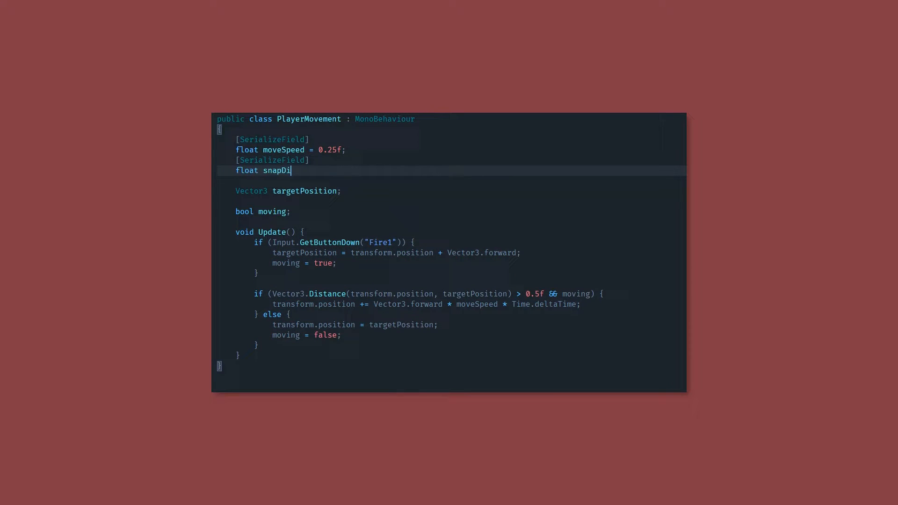
# - Add snapDistance = 0.25f and an else-if moving to position + Vector3.back when Vertical is -1
pyautogui.write('stance = 0.25f;')
pyautogui.write('} else if (In')
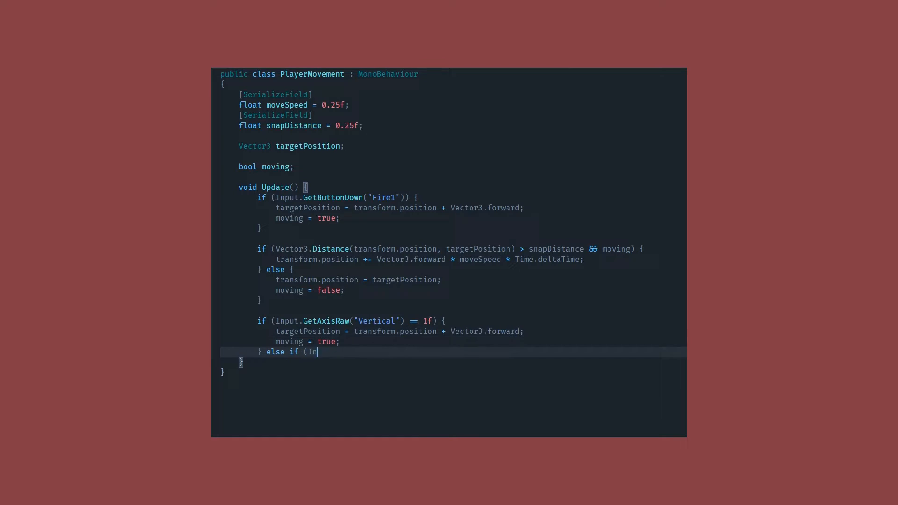
pyautogui.write('put.GetAxisRaw("Vertical") == -1f) {')
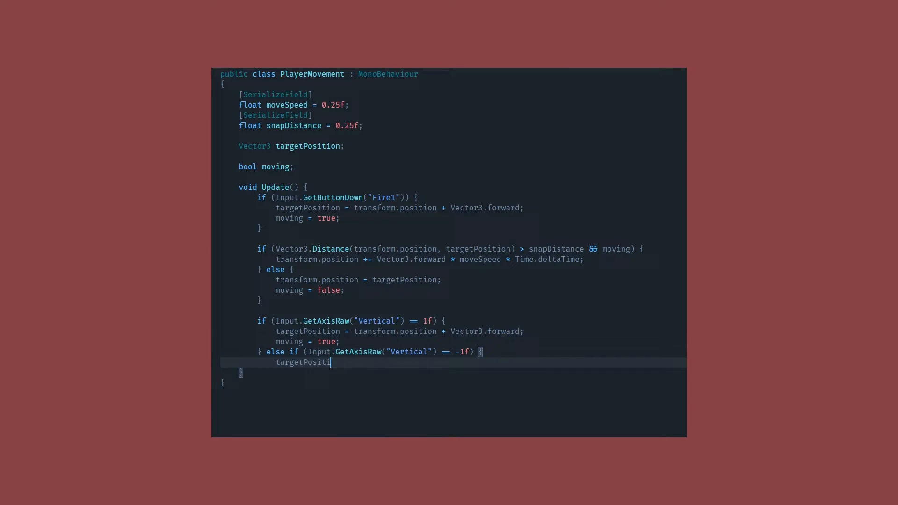
pyautogui.write('on = transform.position + Vector3.back;')
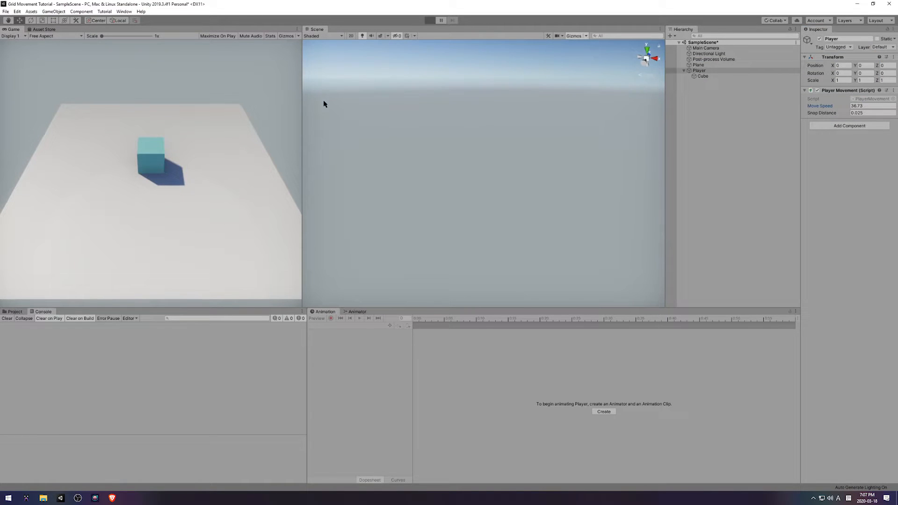
pyautogui.click(429, 20)
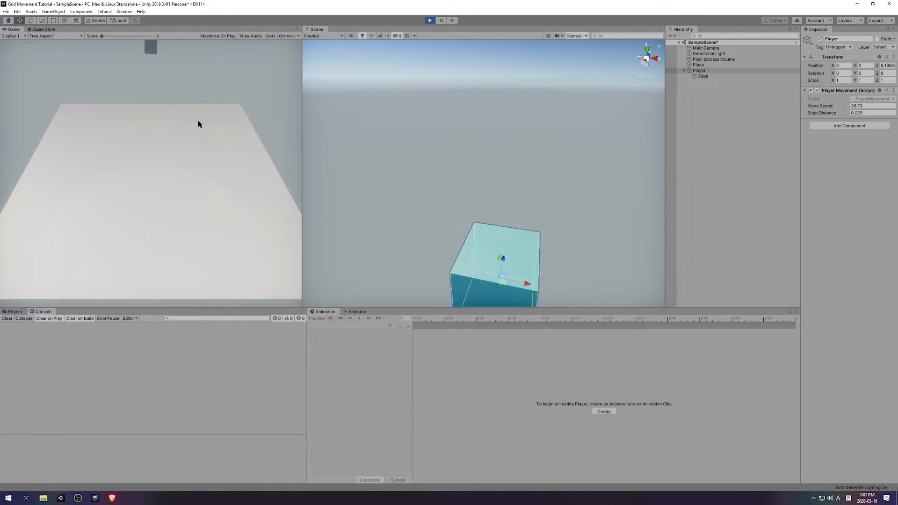
pyautogui.click(429, 20)
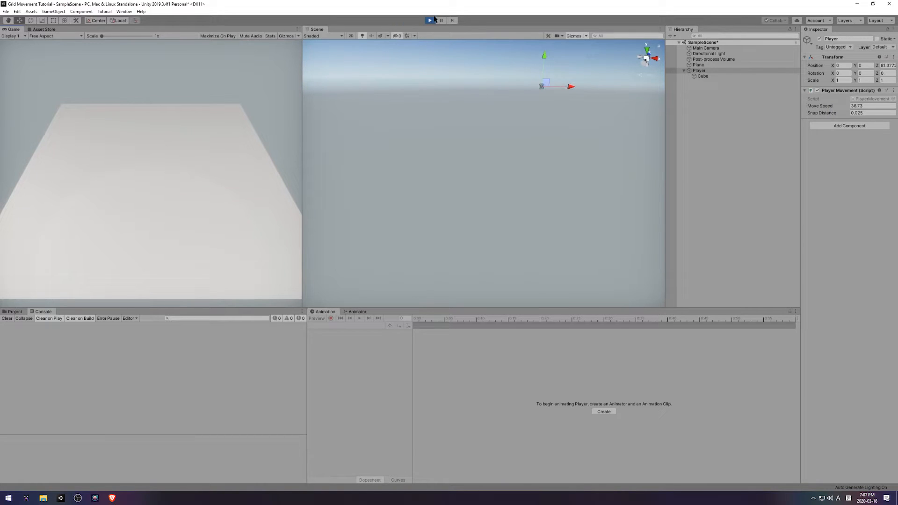
pyautogui.click(429, 21)
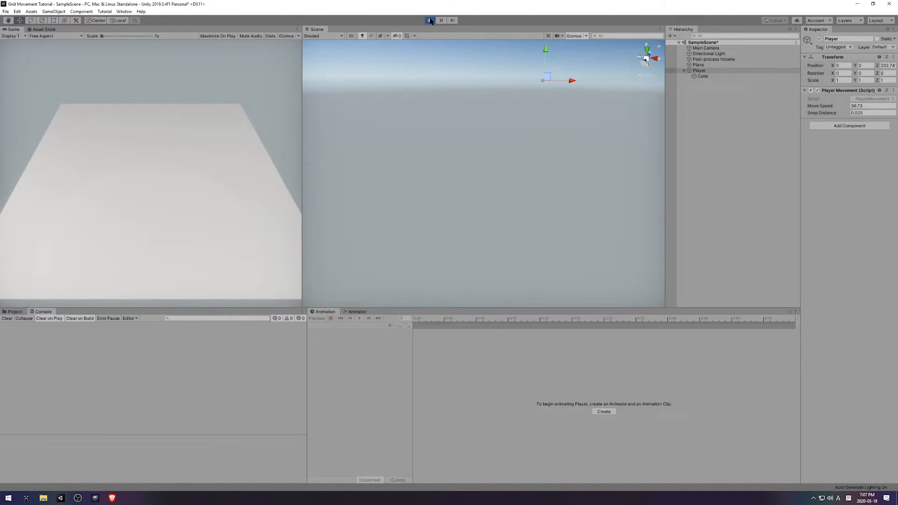
pyautogui.click(430, 20)
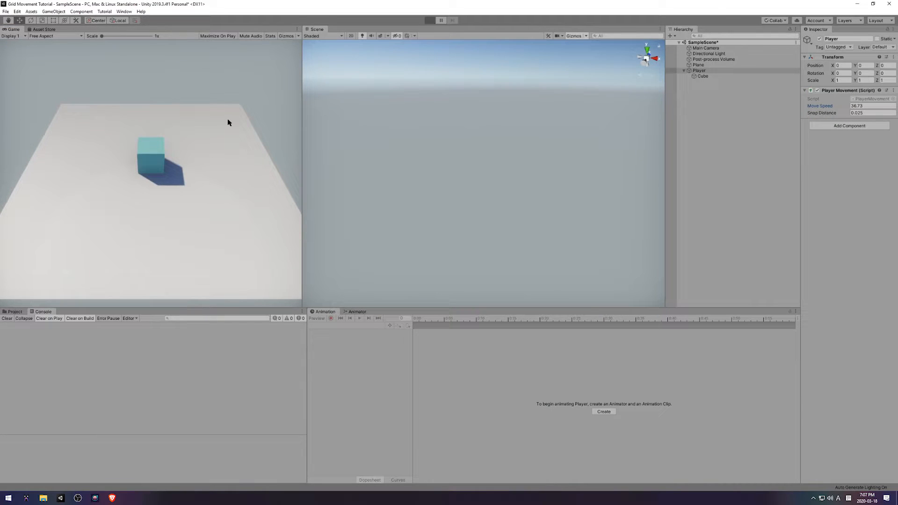
pyautogui.click(429, 20)
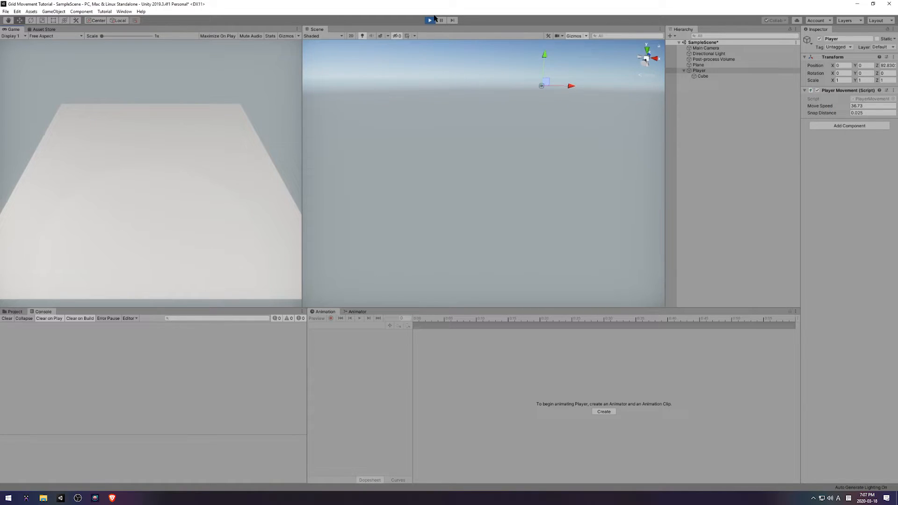
pyautogui.click(429, 20)
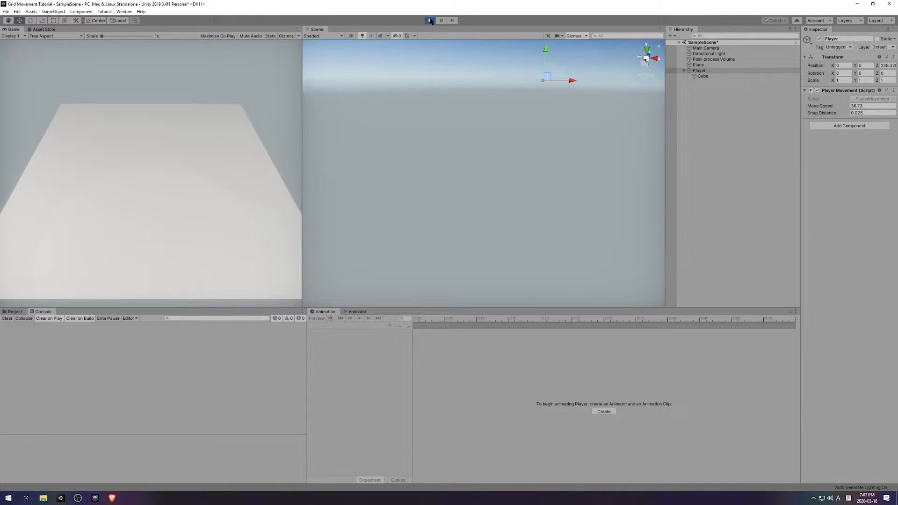
pyautogui.click(431, 20)
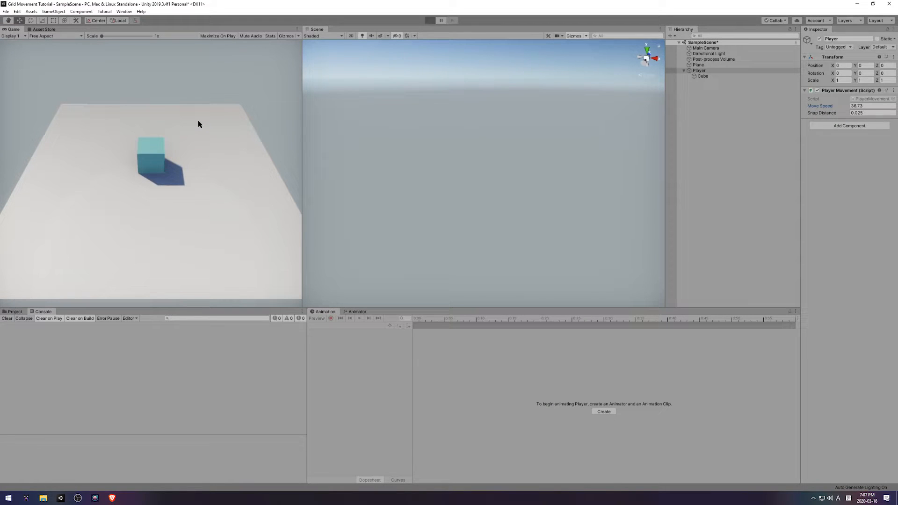
pyautogui.click(430, 20)
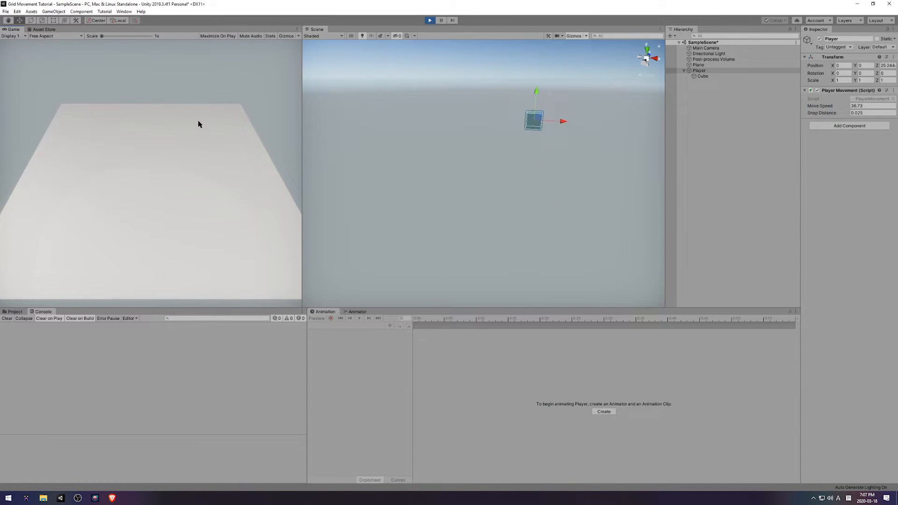
pyautogui.click(430, 20)
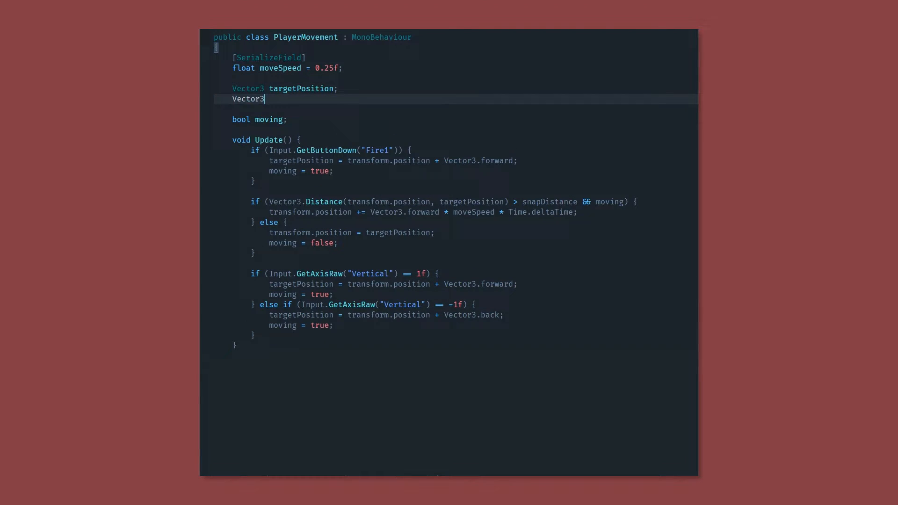
# - Add startPosition, moving by (targetPosition - startPosition) * moveSpeed * Time.deltaTime
pyautogui.write('startPosition;')
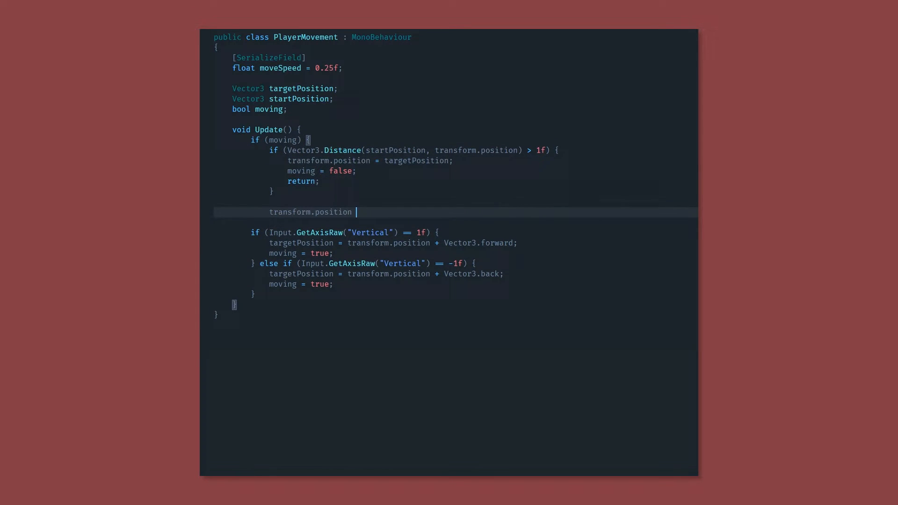
pyautogui.write('+= (targetPosition - startPosition) * moveSpeed * Time.deltaTime;')
pyautogui.write('return;')
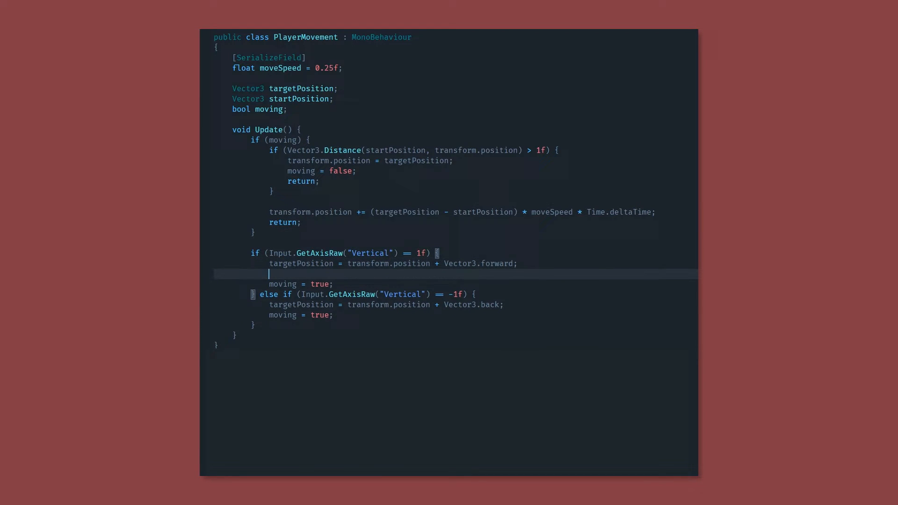
pyautogui.write('startPosition = transform.positionn')
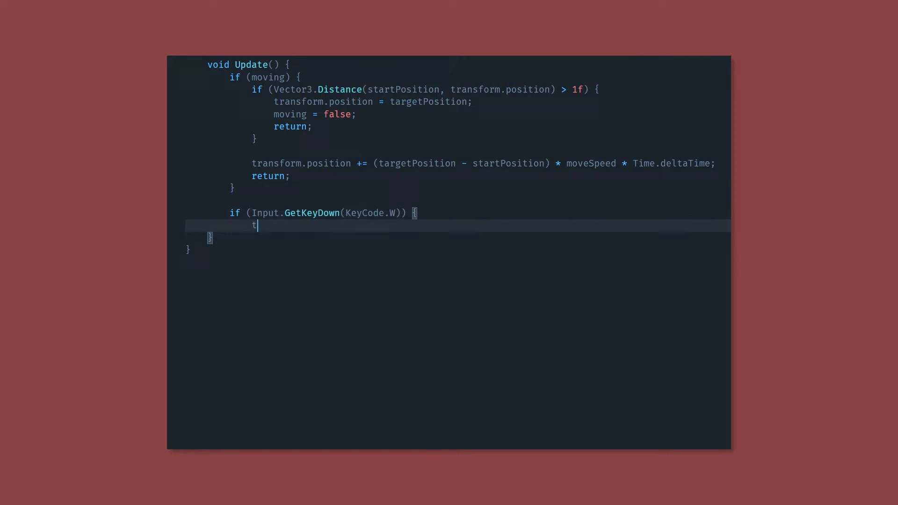
# - Add GetKeyDown branches for W, S, A and D setting forward, back, left and right targets
pyautogui.write('argetPosition = transform.position + Vector3.forward;')
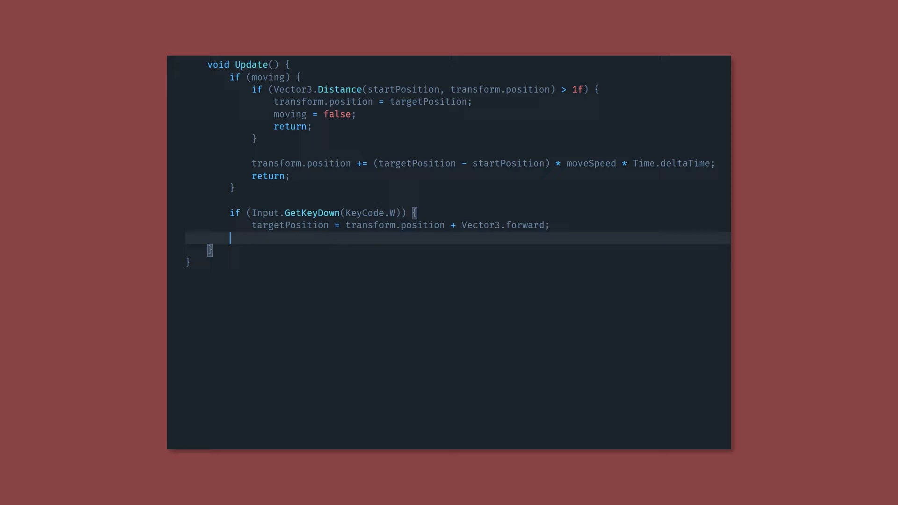
pyautogui.write('startPosition = transform.position;')
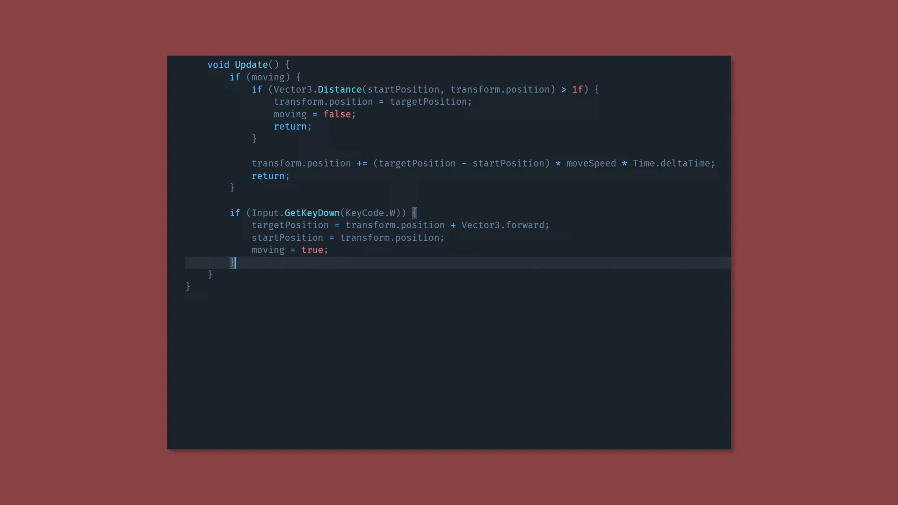
pyautogui.write('else if (Input.GetKeyDown(KeyCode.S)) {')
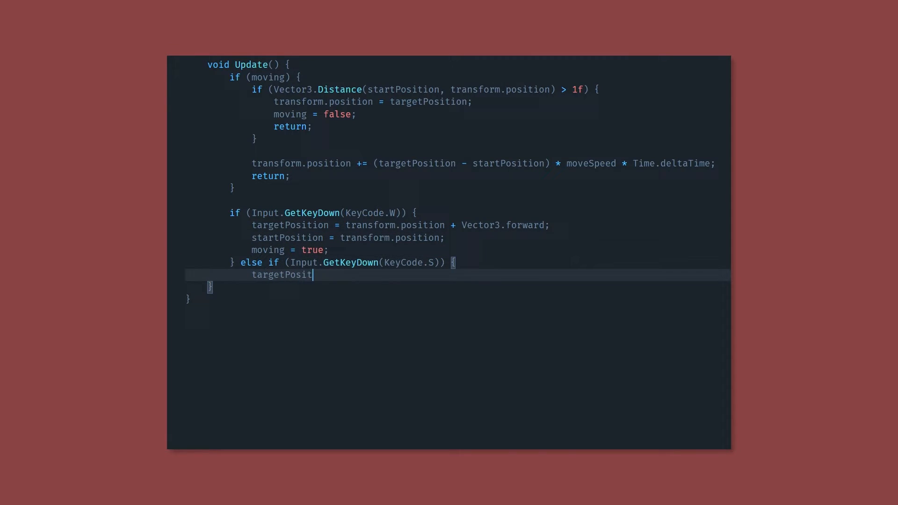
pyautogui.write('ion = transform.position + Vector3.back;')
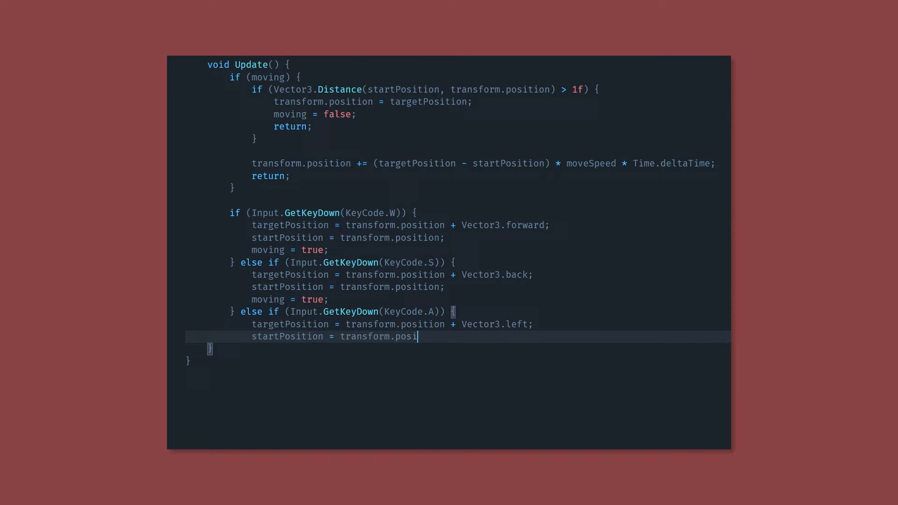
pyautogui.write('tion;')
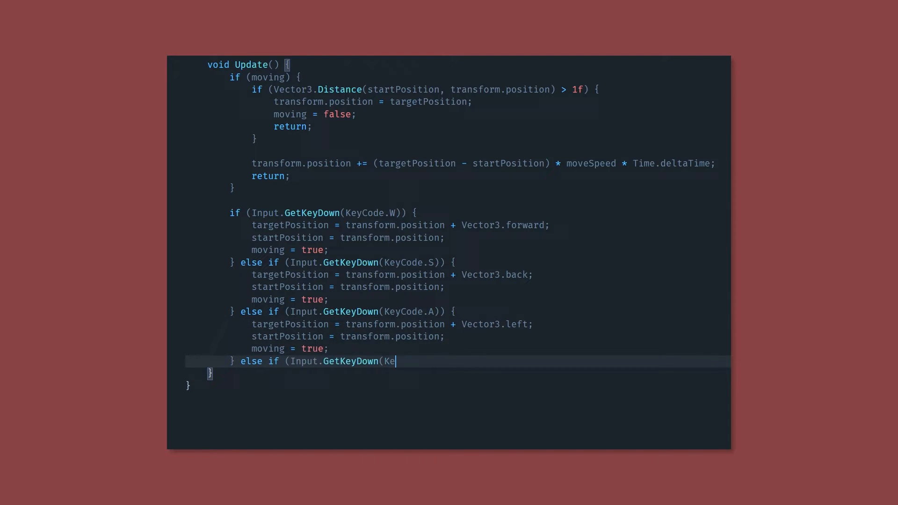
pyautogui.write('yCode.D)) {')
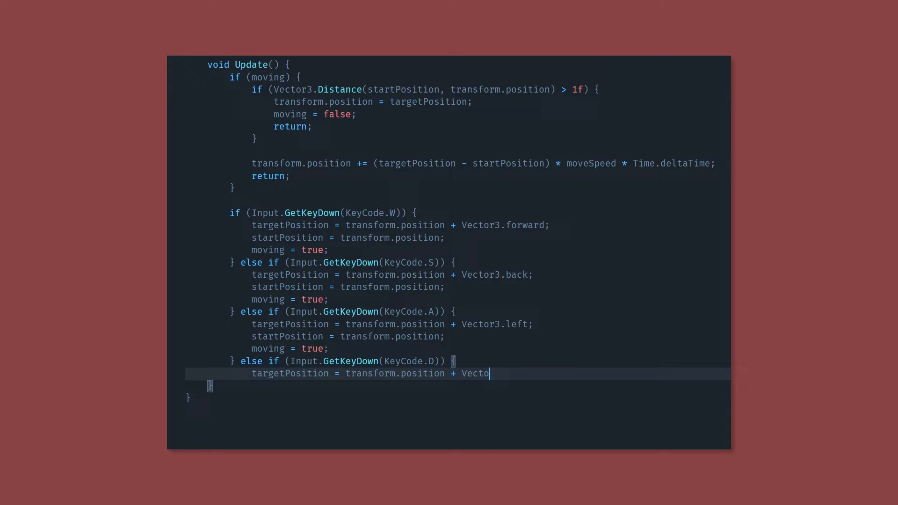
pyautogui.write('r3.right;')
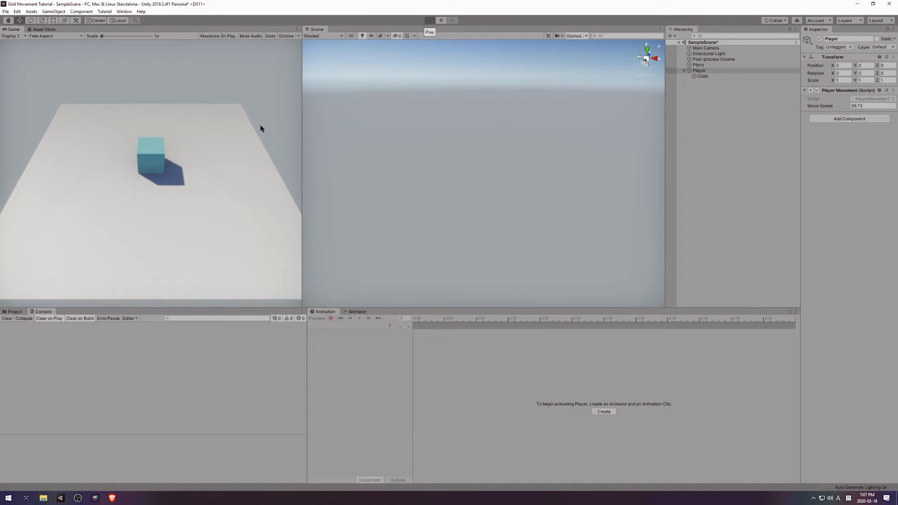
pyautogui.click(429, 20)
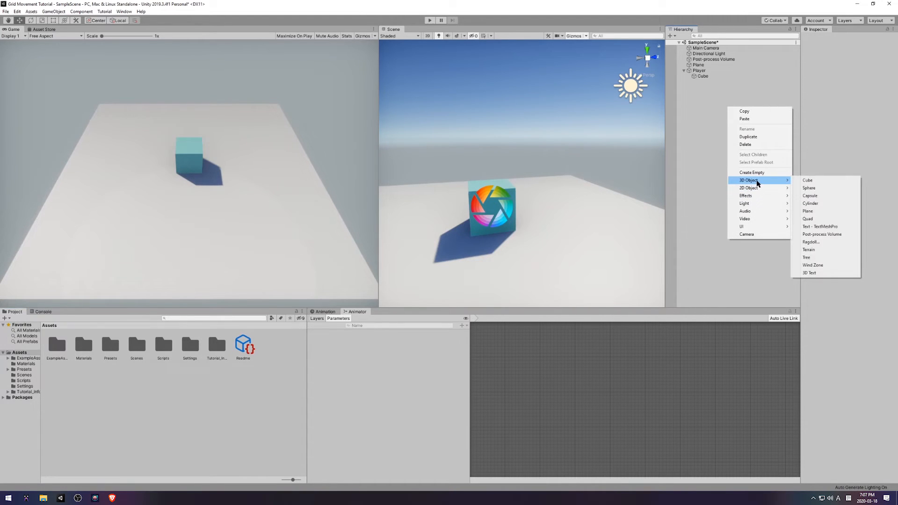
pyautogui.moveTo(808, 179)
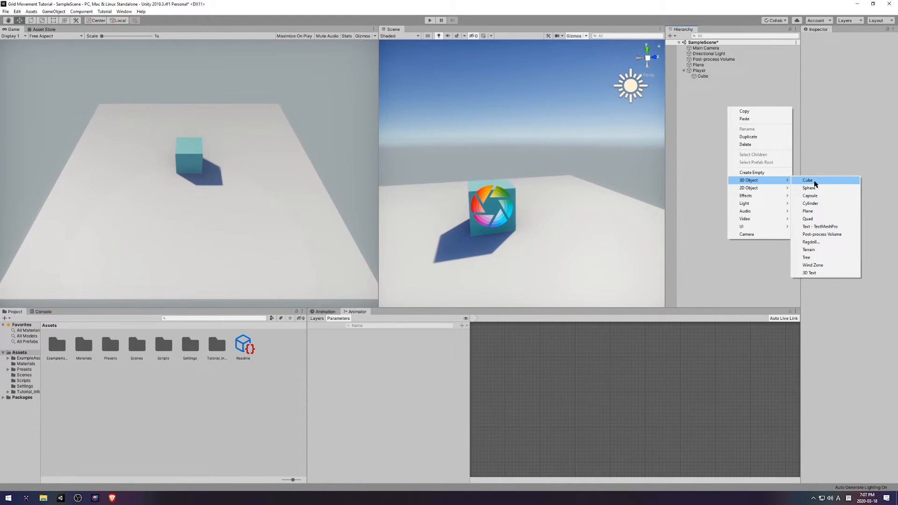
# - Add two long 4x1x1 wall cubes beside the player, one rotated 45° on Y
pyautogui.click(807, 179)
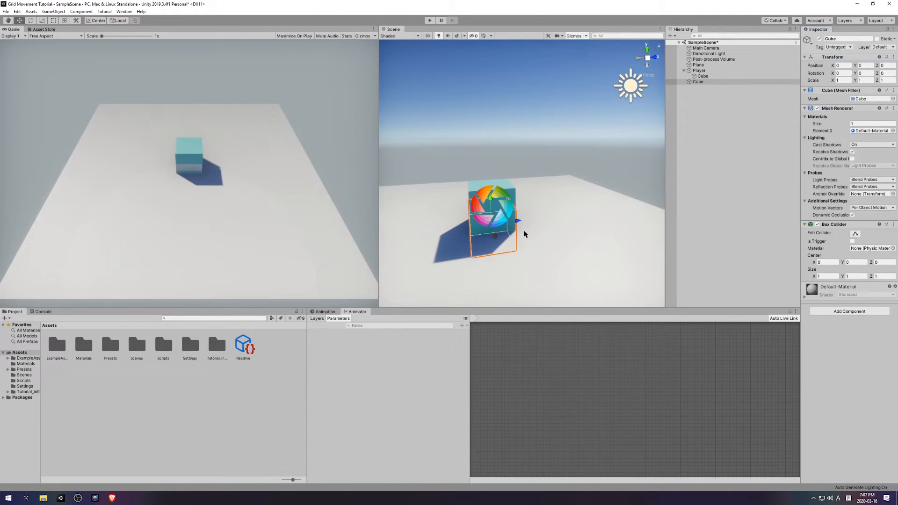
pyautogui.moveTo(518, 221); pyautogui.dragTo(572, 214)
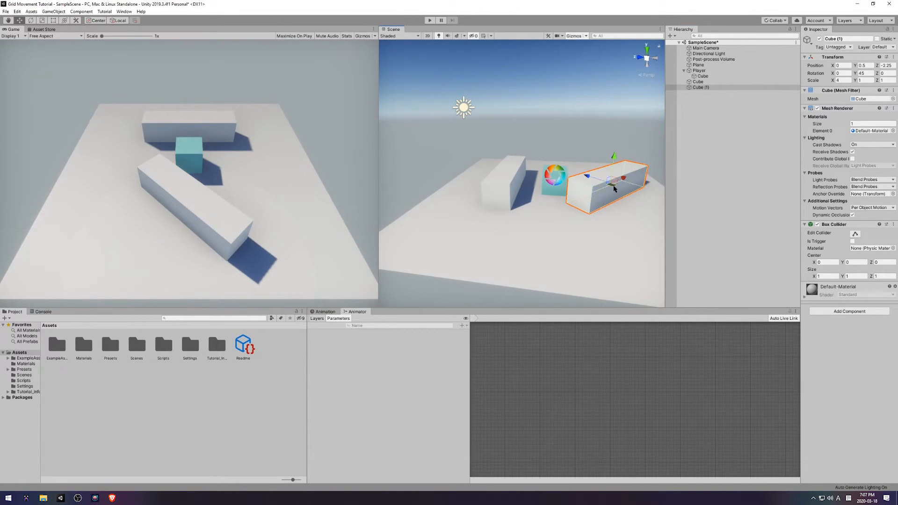
pyautogui.moveTo(613, 186); pyautogui.dragTo(592, 222)
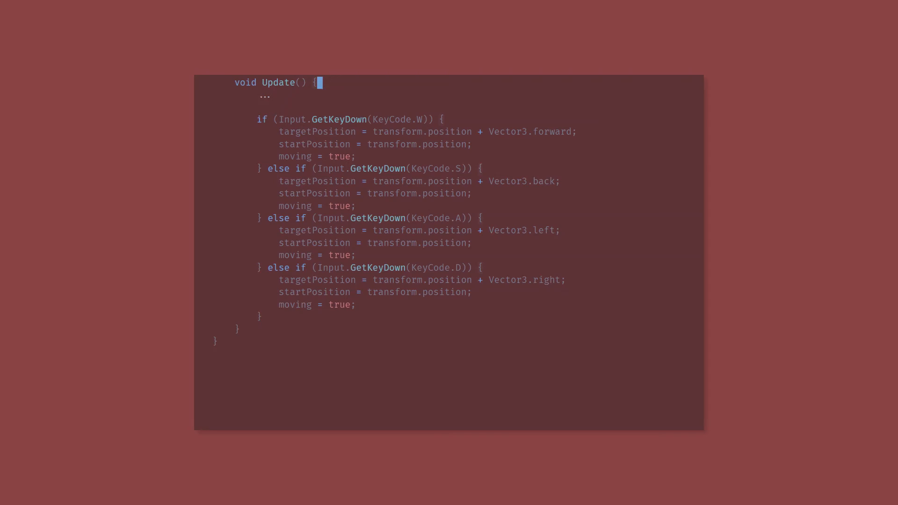
# - Wrap forward movement in if (!Physics.Raycast(transform.position, Vector3.forward, rayLength))
pyautogui.write('if (!Physics.Raycast()')
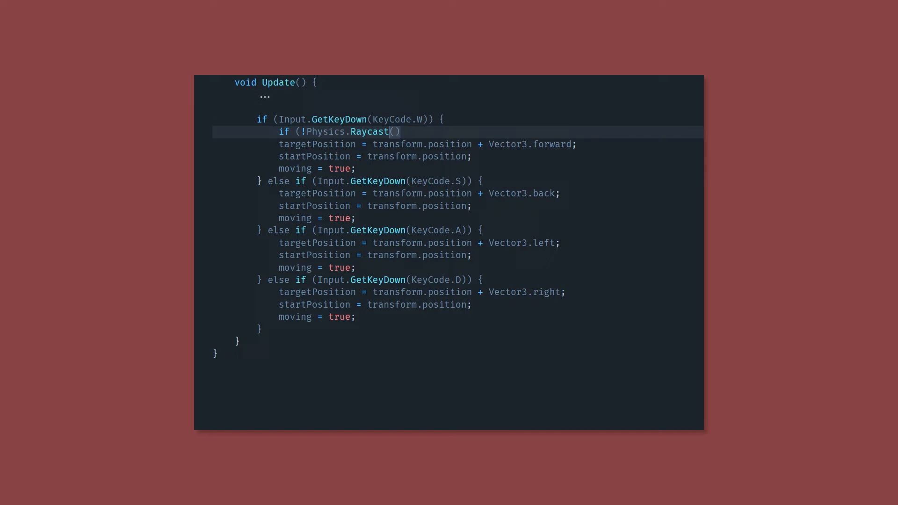
pyautogui.write('transform.position, Vector3.forward, rayLength')
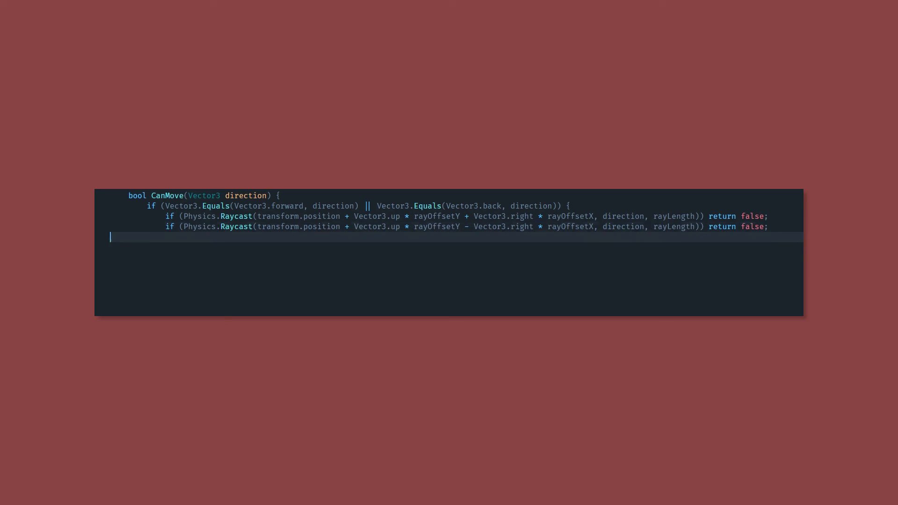
# - Close the CanMove raycast block, then select the light, post-process volume and plane in Unity
pyautogui.write('}')
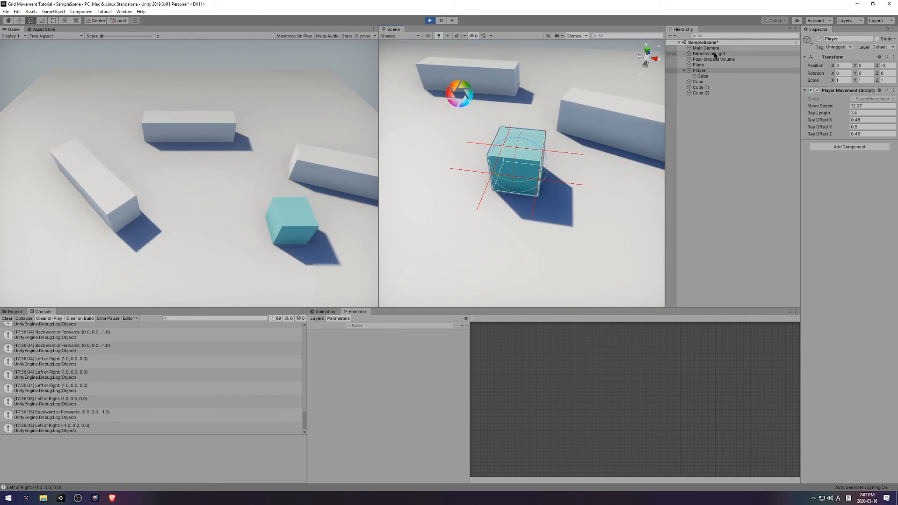
pyautogui.click(697, 64)
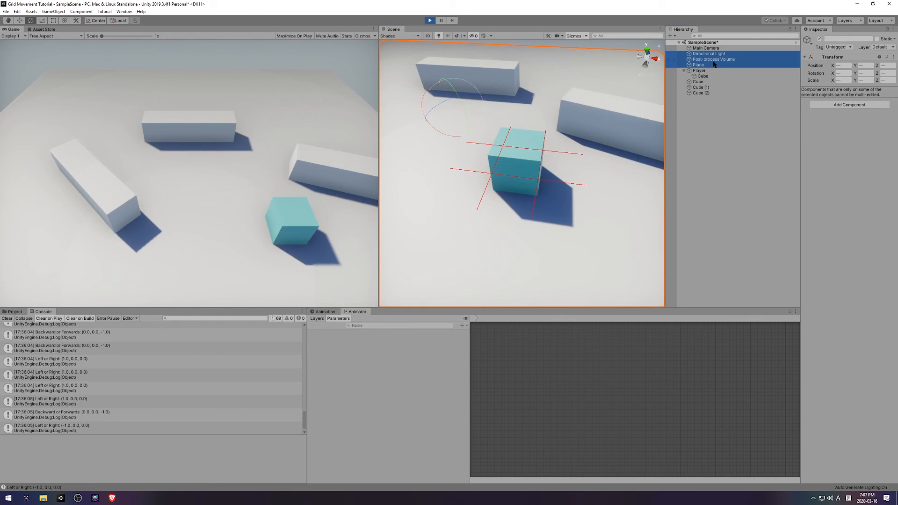